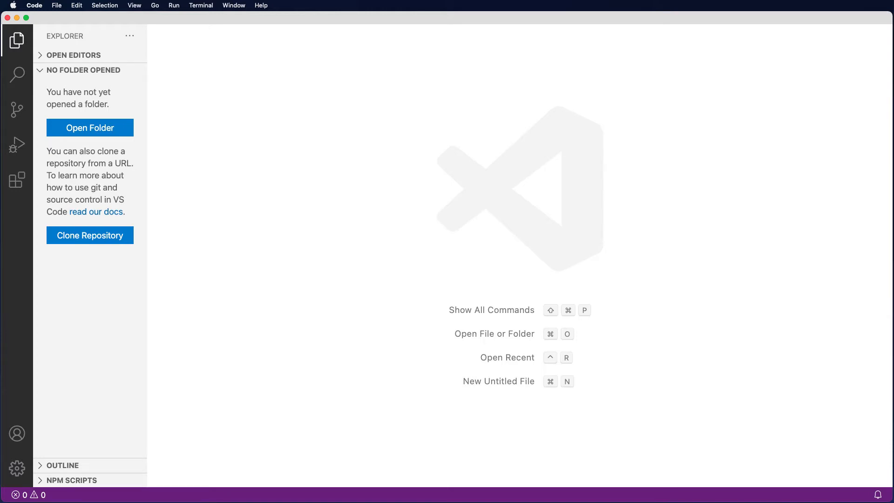
# Step: Make a new Desktop folder named DigitalSolutions and open it as the workspace
pyautogui.click(17, 40)
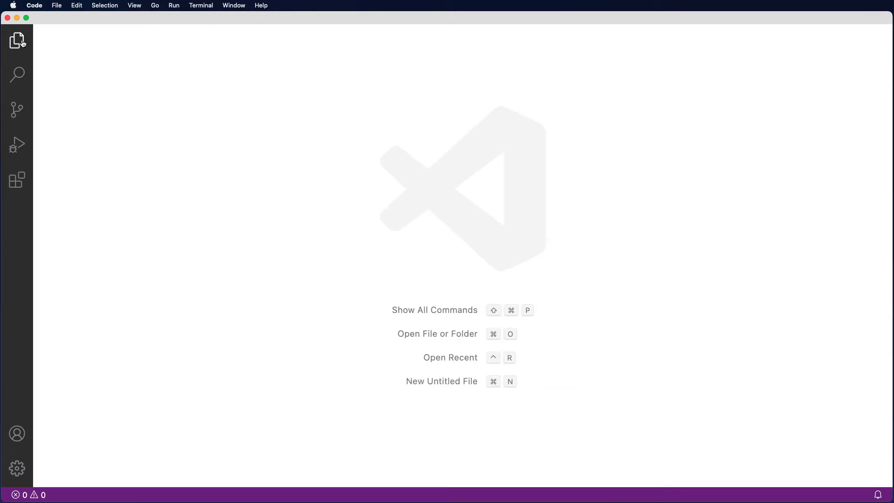
pyautogui.click(17, 40)
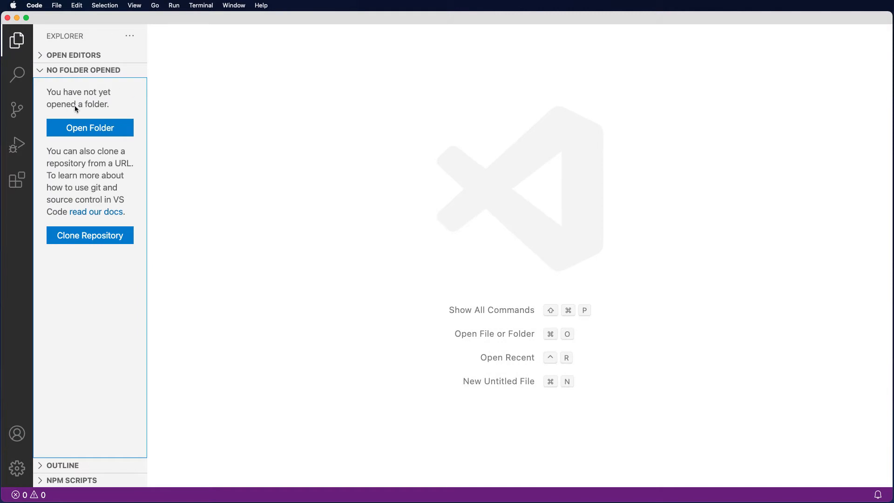
pyautogui.click(90, 127)
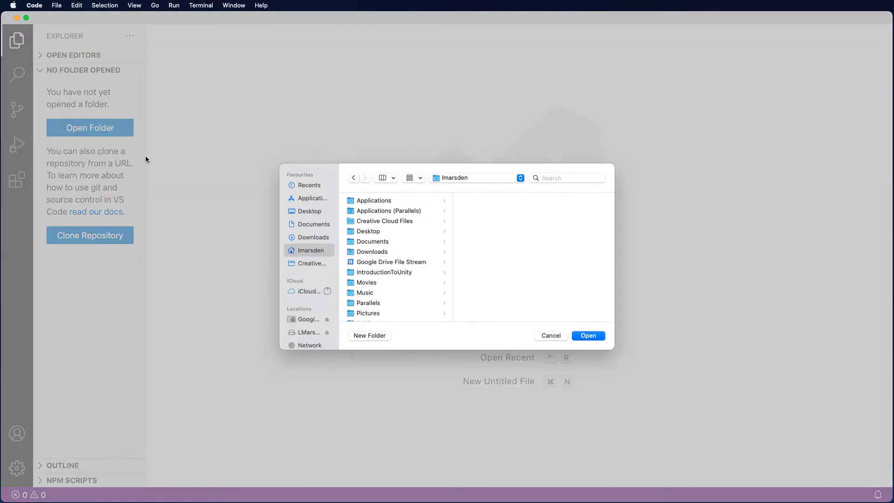
pyautogui.click(310, 211)
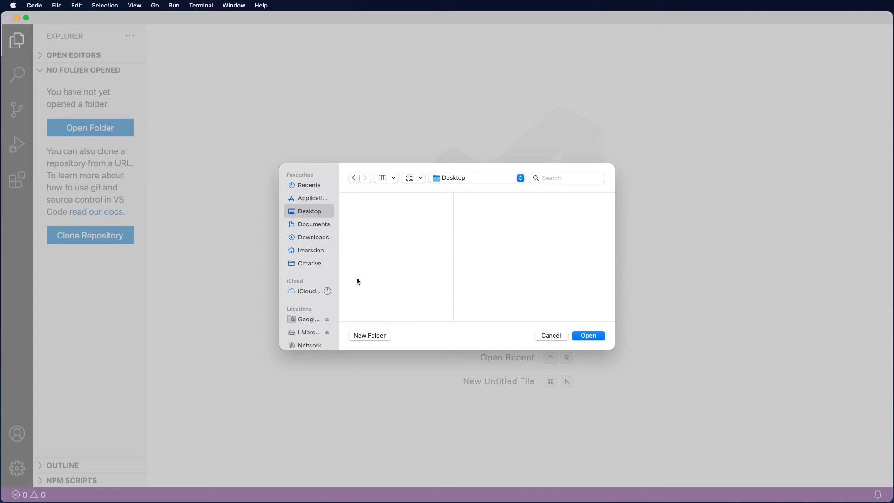
pyautogui.click(369, 336)
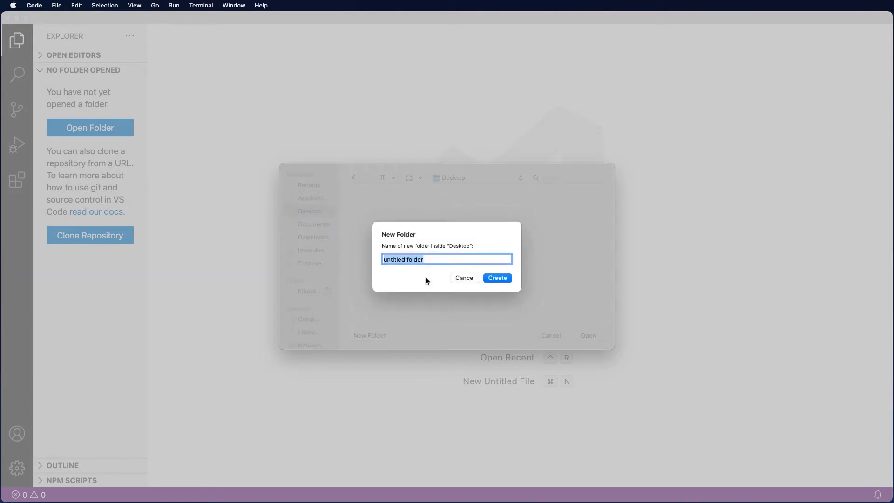
pyautogui.write('Digit')
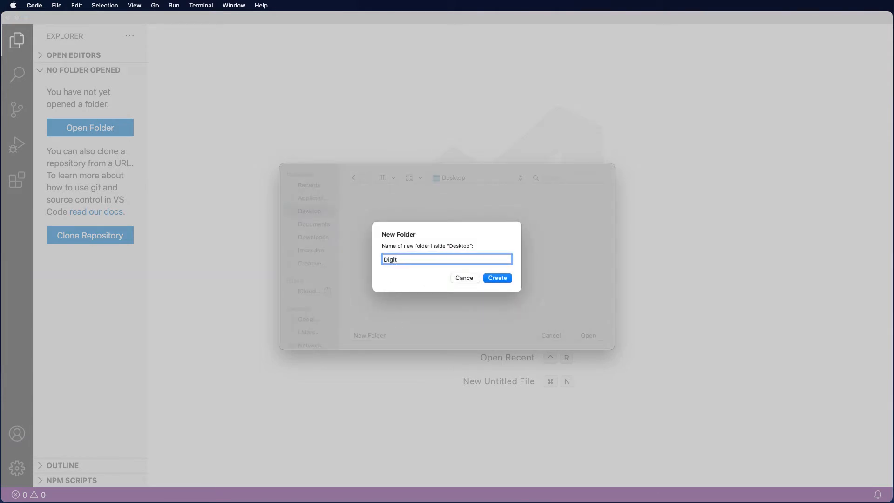
pyautogui.write('alSolut')
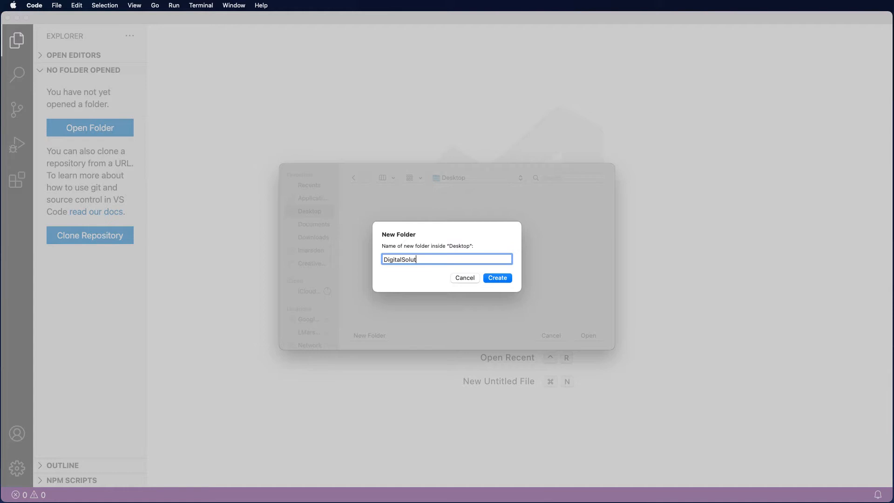
pyautogui.click(497, 277)
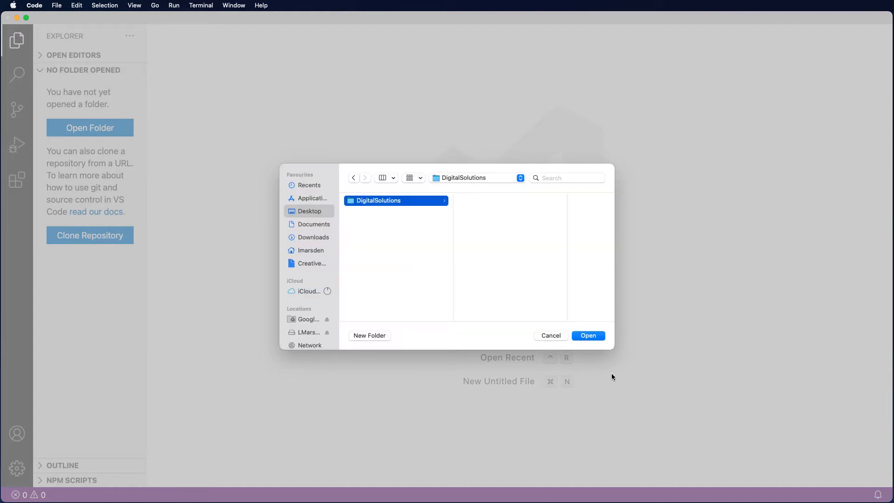
pyautogui.moveTo(599, 351)
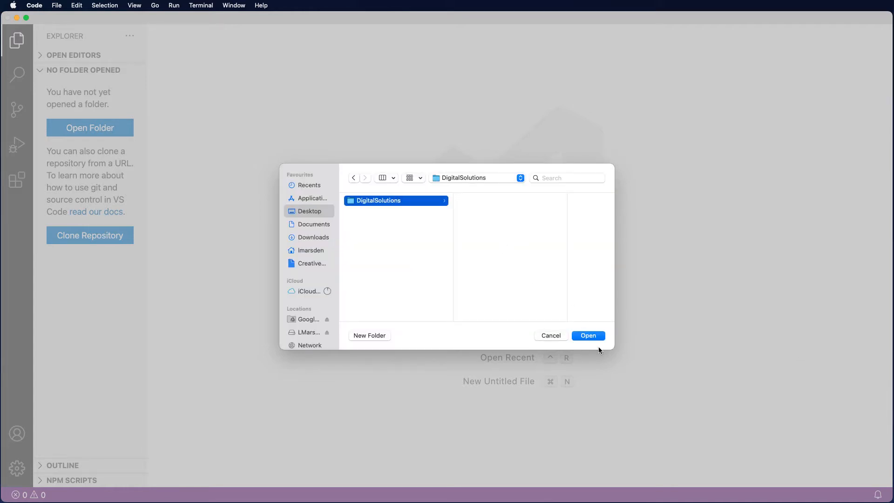
pyautogui.click(588, 335)
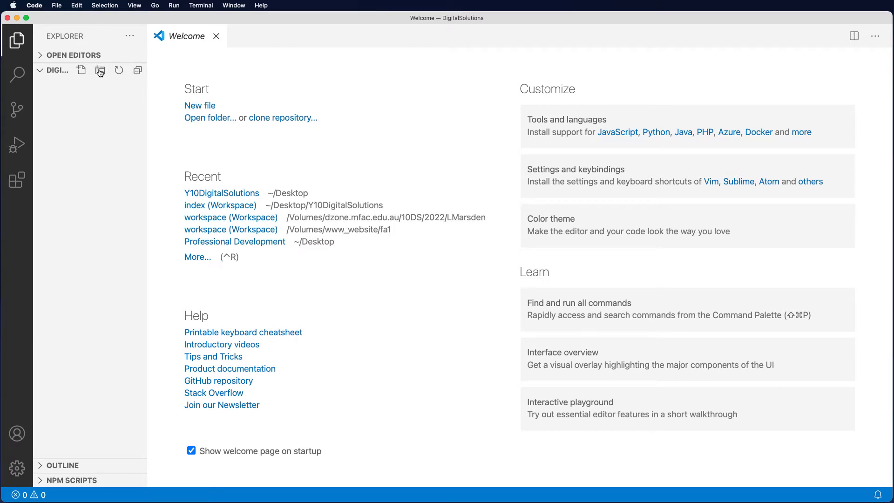
pyautogui.moveTo(81, 70)
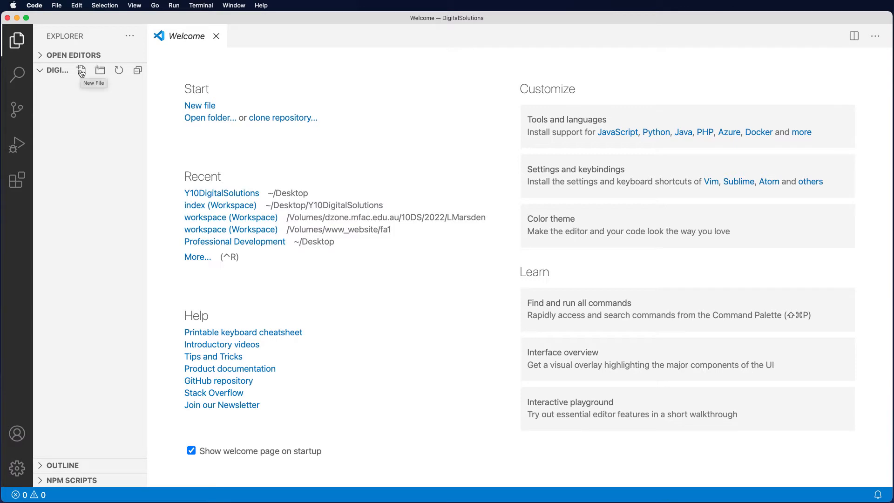
# Step: Create a new file named index.html and close the Welcome tab
pyautogui.click(81, 71)
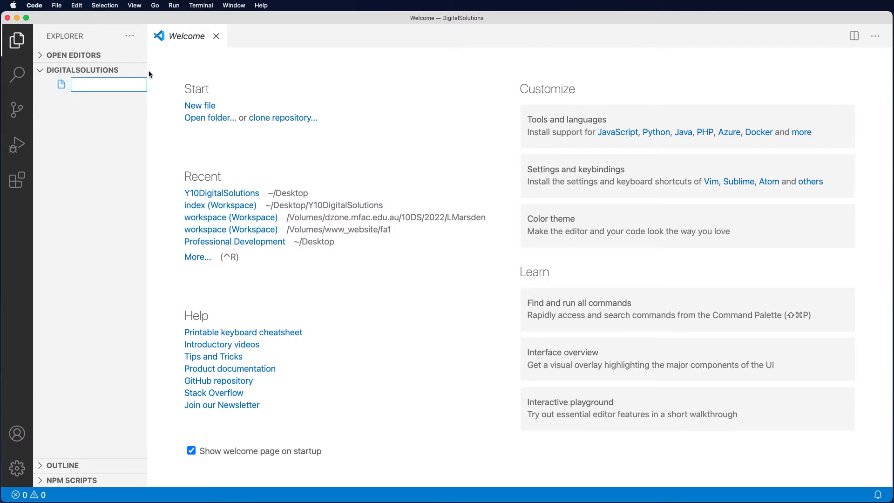
pyautogui.write('index.html')
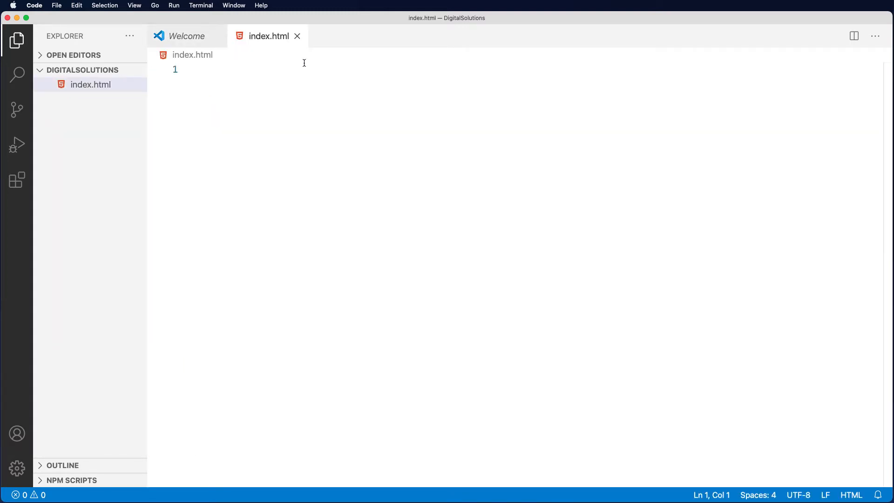
pyautogui.moveTo(216, 36)
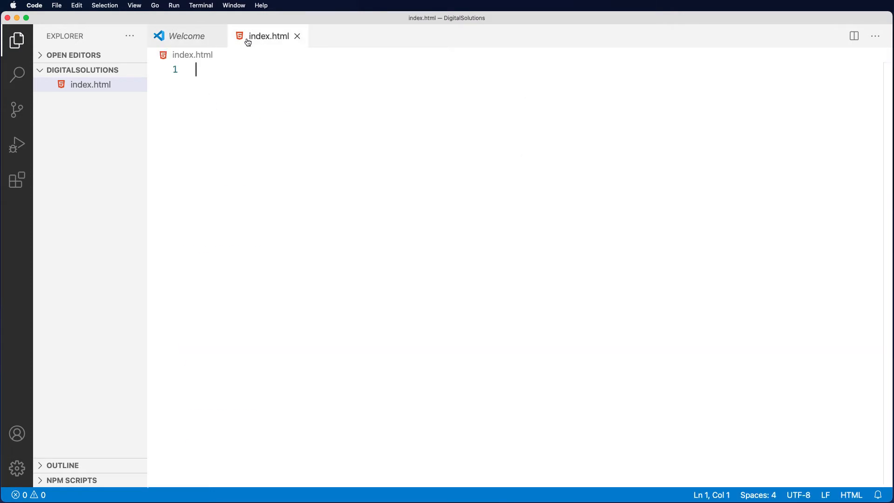
pyautogui.click(296, 36)
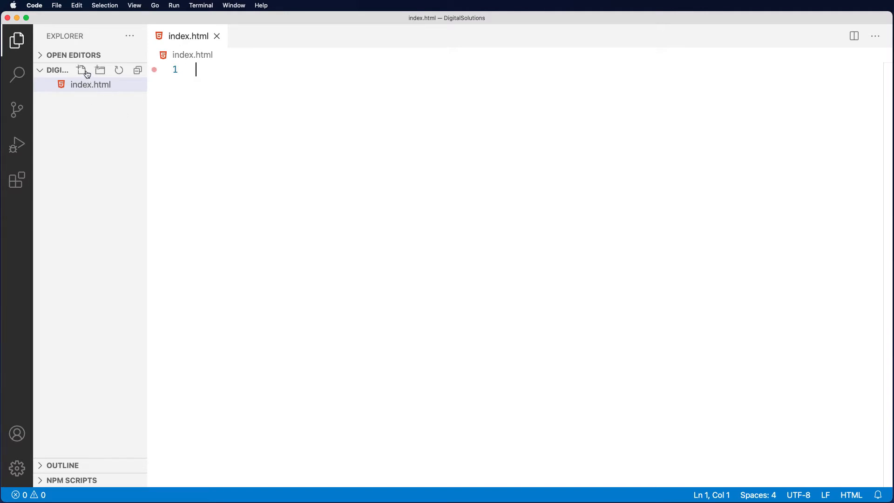
# Step: Create two new files named contactus.html and account.php
pyautogui.write('co')
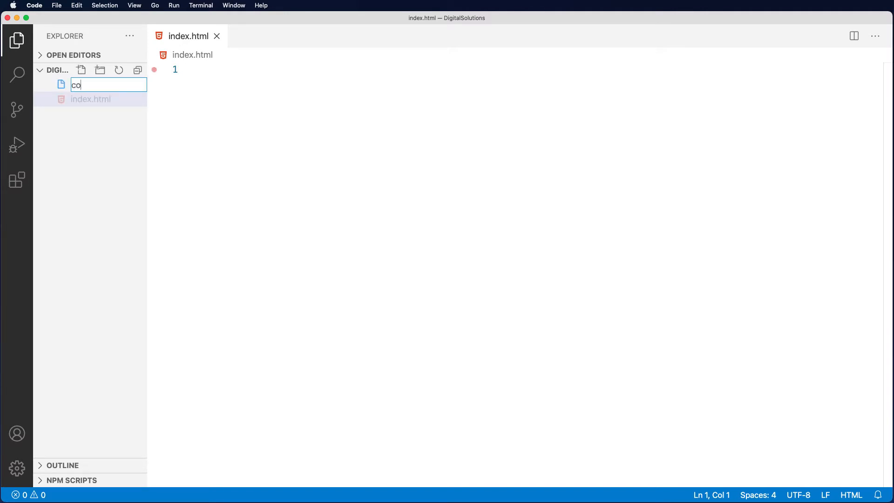
pyautogui.write('ntactus')
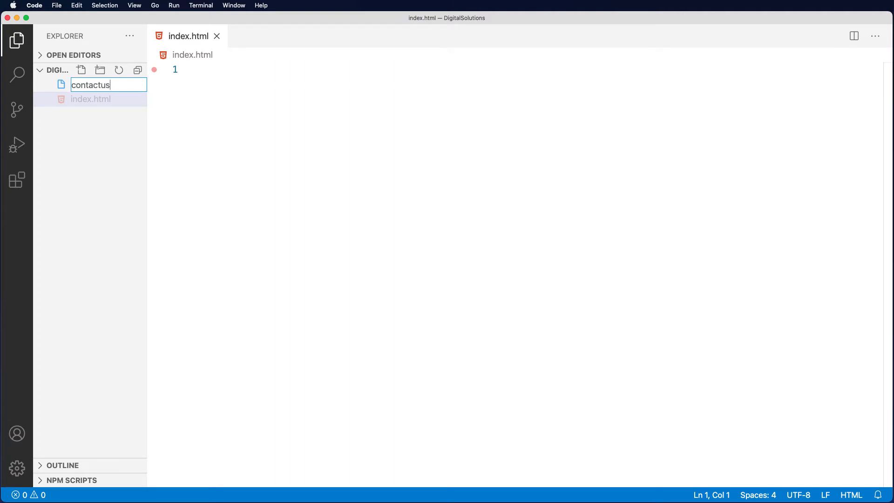
pyautogui.write('.htm')
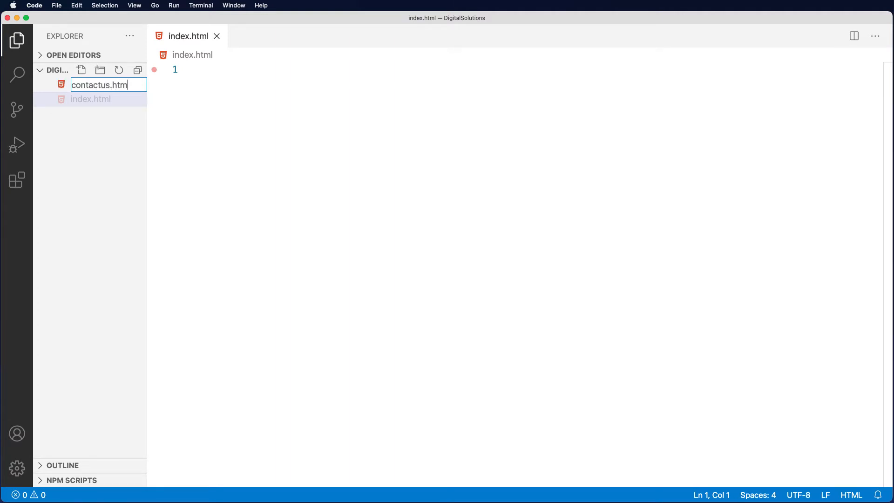
pyautogui.press('Enter')
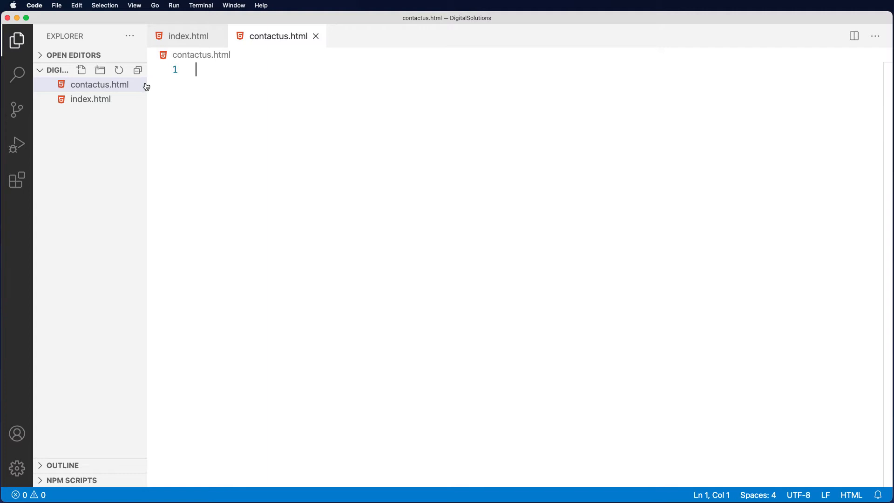
pyautogui.click(82, 69)
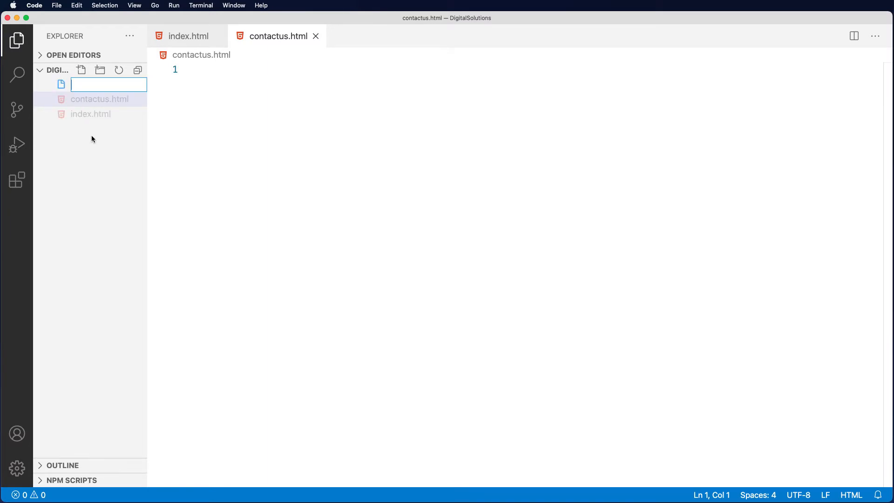
pyautogui.write('account.php')
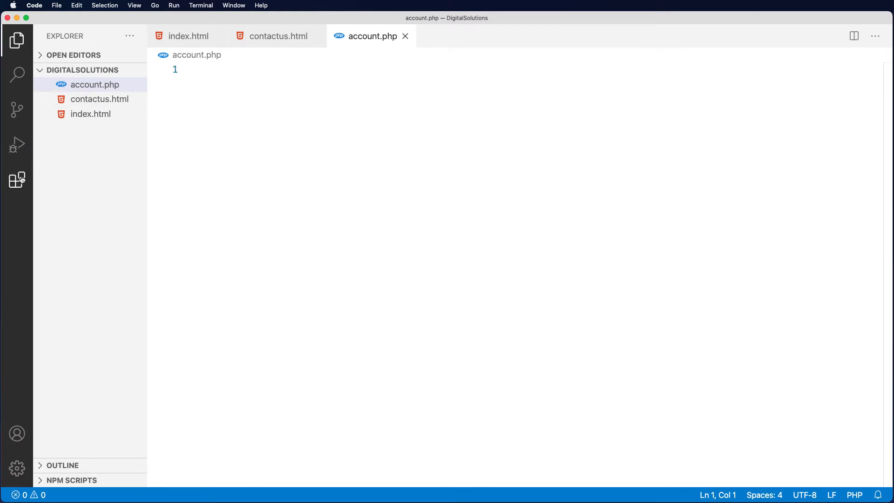
pyautogui.moveTo(17, 178)
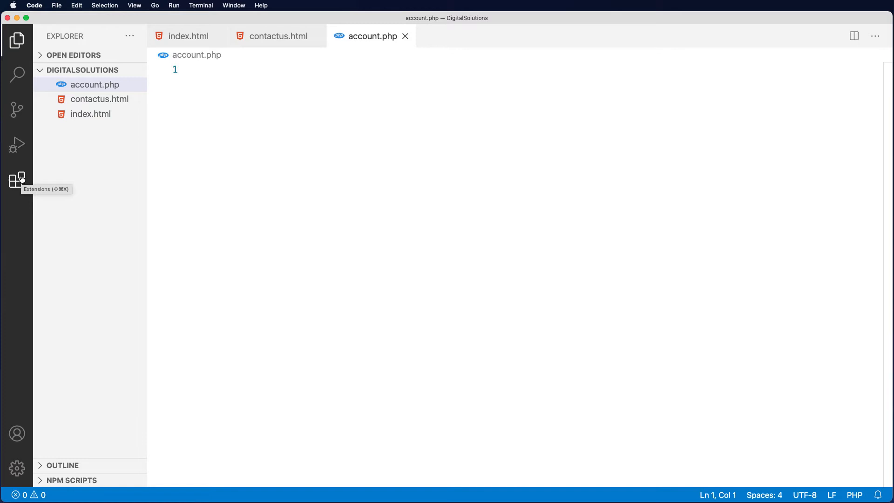
pyautogui.moveTo(87, 143)
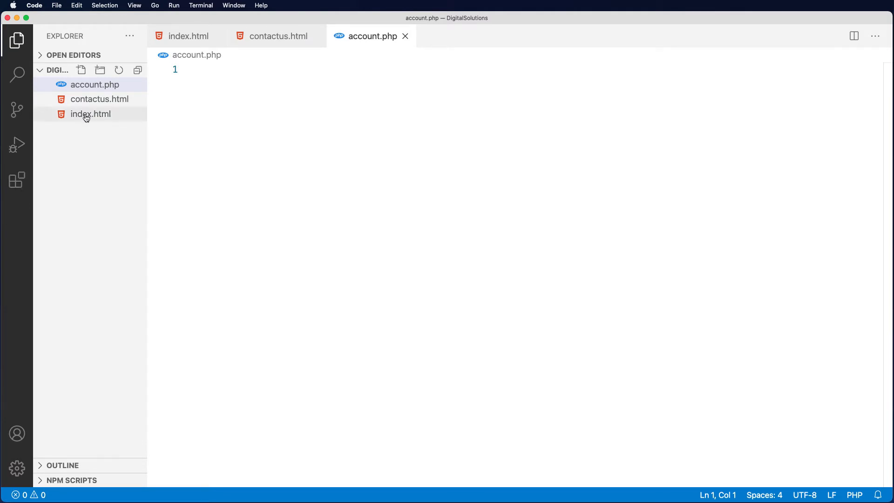
# Step: Close the contactus.html and account.php editors, returning to the empty index.html
pyautogui.click(90, 113)
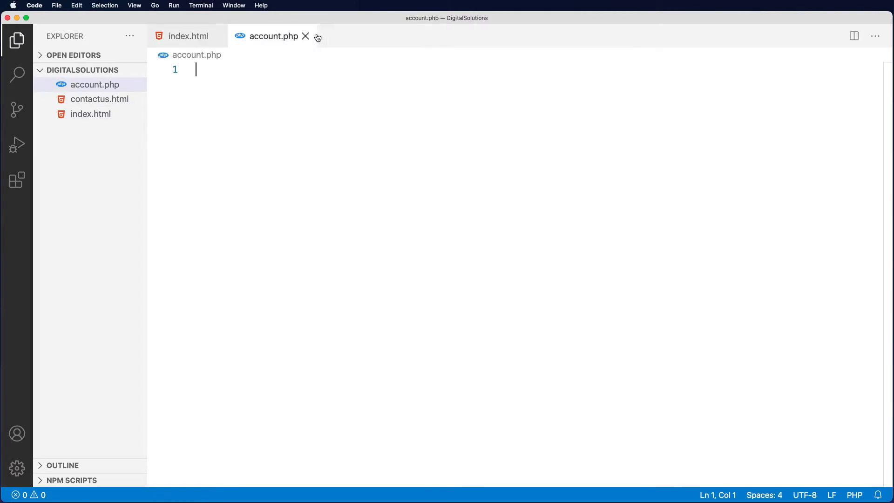
pyautogui.click(90, 113)
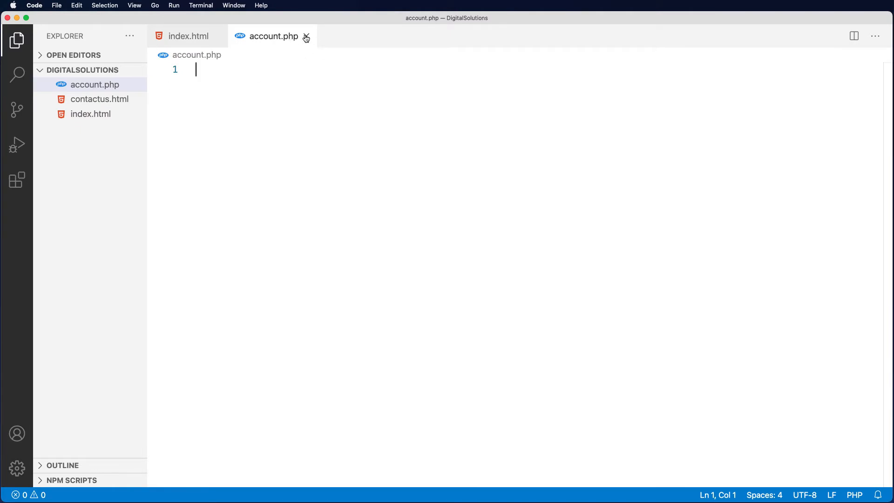
pyautogui.click(306, 37)
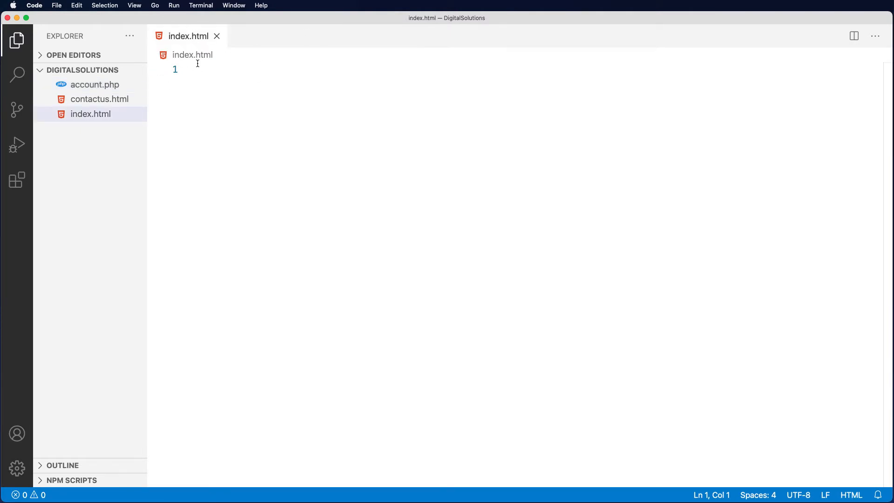
pyautogui.moveTo(209, 101)
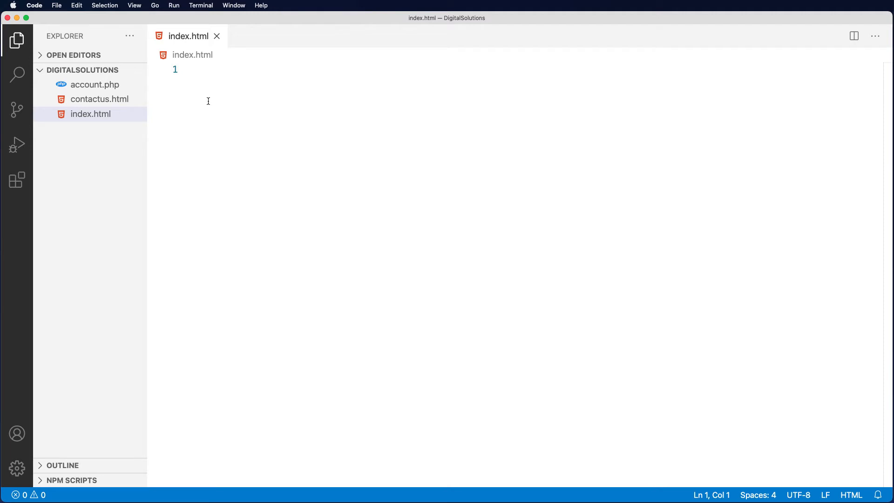
# Step: Expand the html:5 Emmet abbreviation into the HTML5 boilerplate in index.html
pyautogui.write('!')
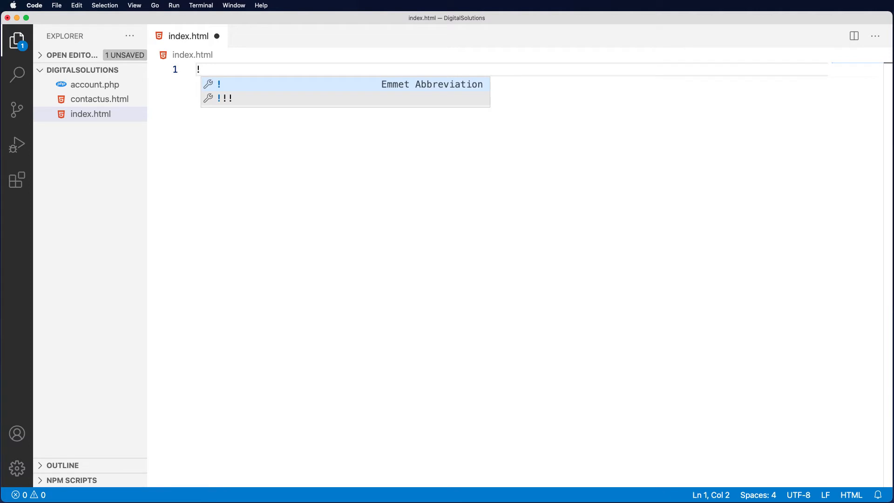
pyautogui.press('Tab')
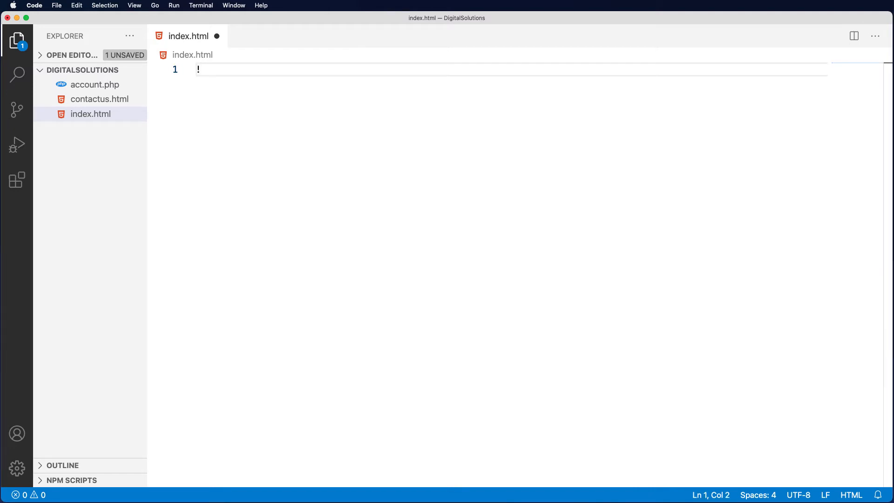
pyautogui.write('ht')
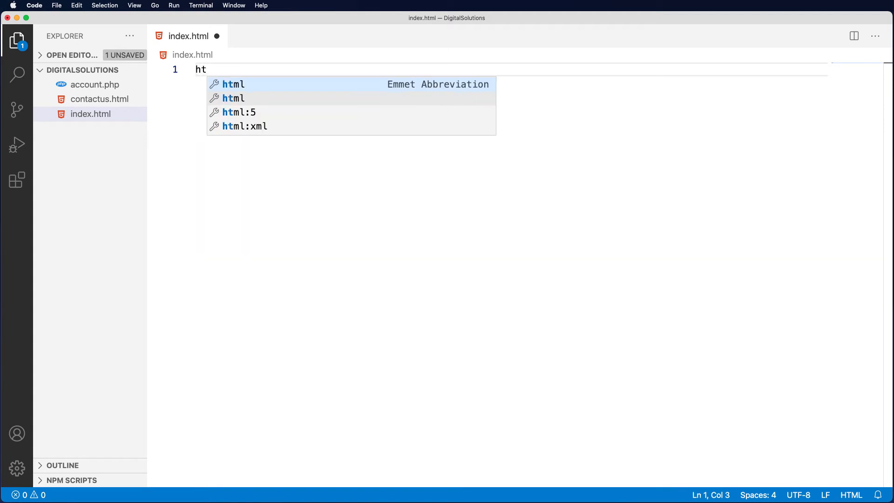
pyautogui.write('ml')
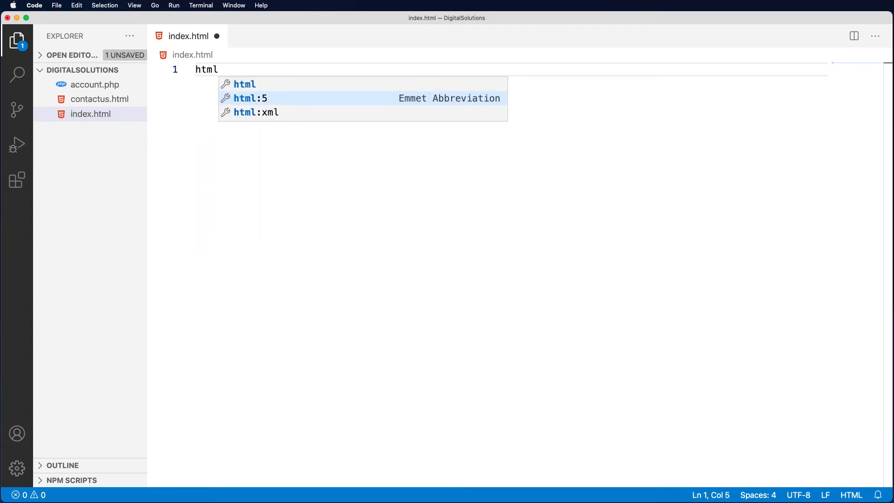
pyautogui.press('Tab')
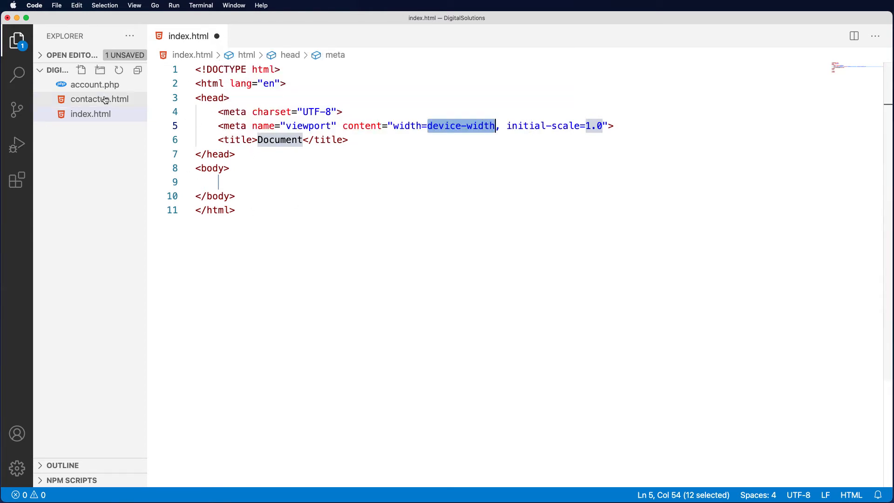
pyautogui.click(99, 99)
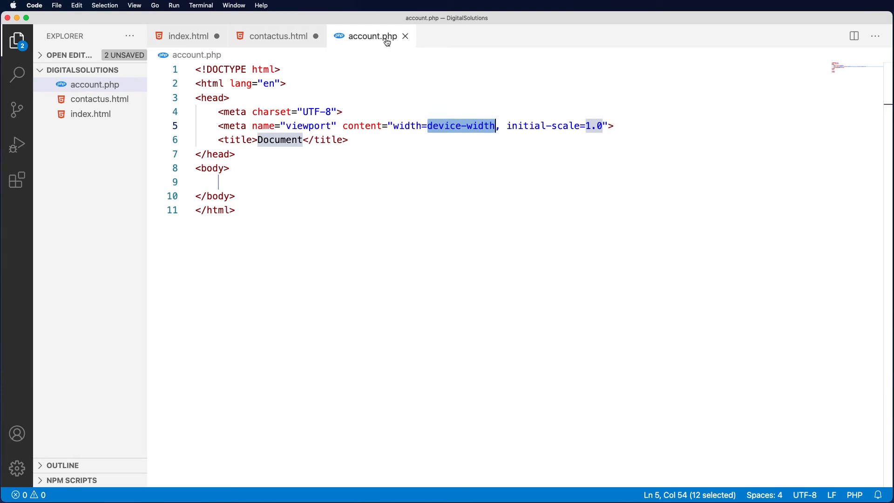
pyautogui.moveTo(404, 36)
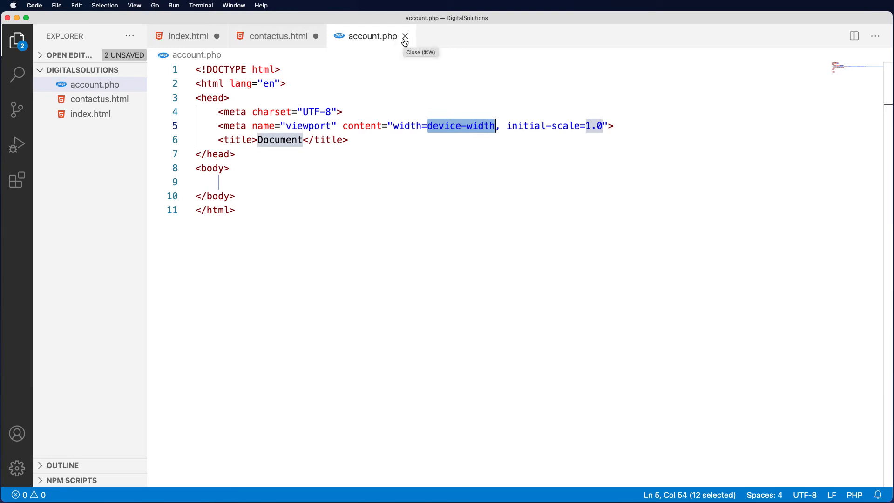
pyautogui.moveTo(393, 61)
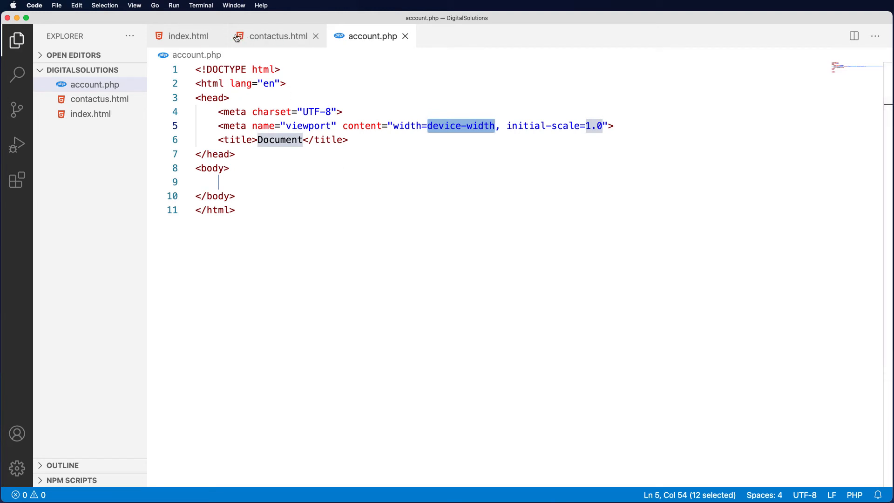
pyautogui.moveTo(279, 36)
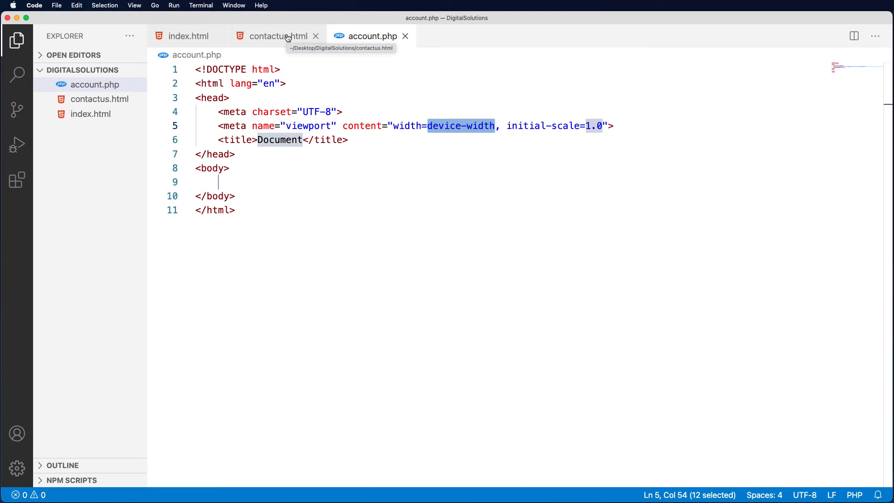
pyautogui.moveTo(421, 37)
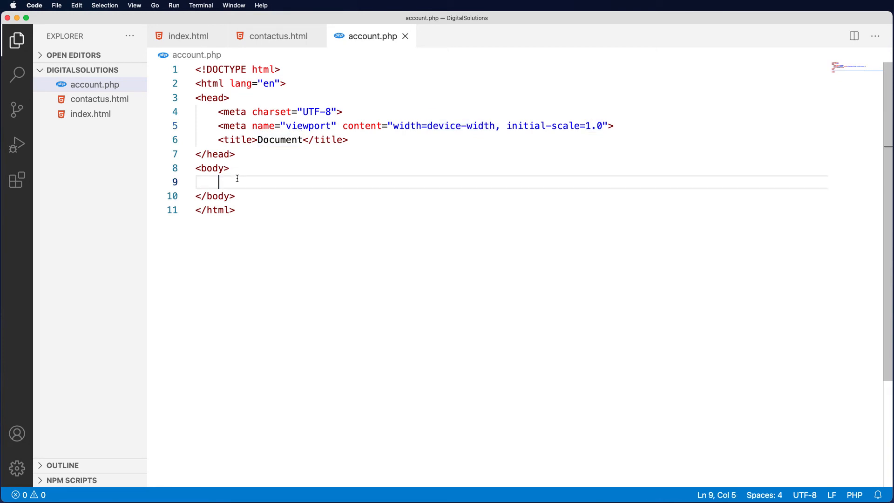
# Step: Type 'hi' in the body of account.php, contactus.html and index.html
pyautogui.write('hi')
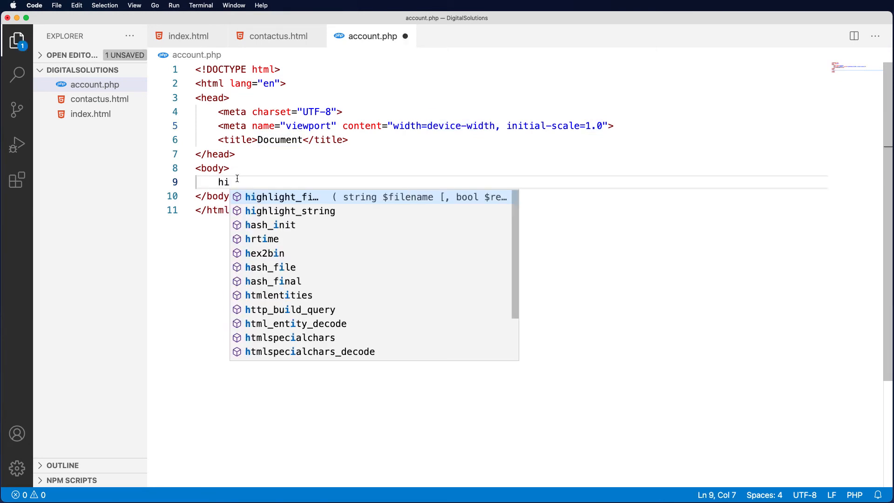
pyautogui.click(279, 36)
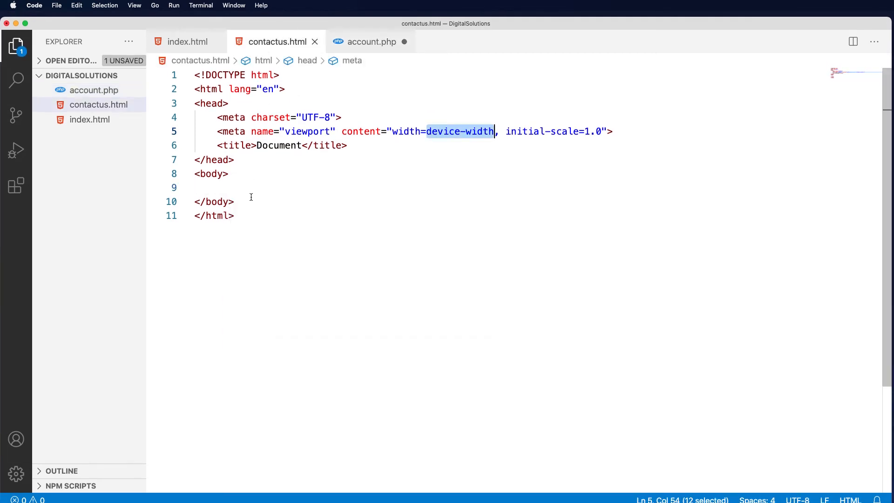
pyautogui.write('hi')
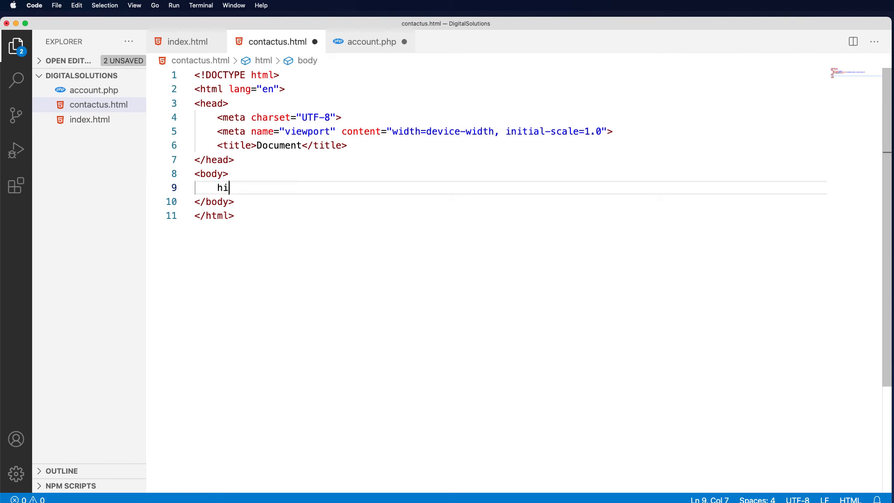
pyautogui.click(187, 41)
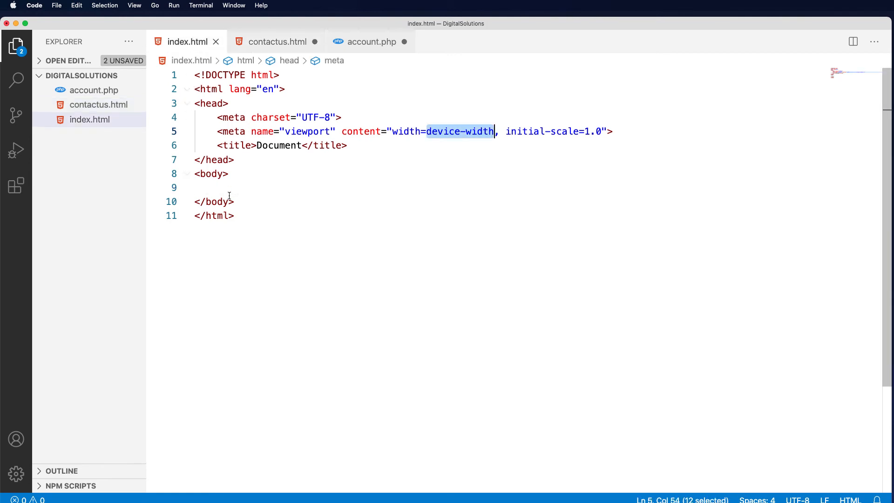
pyautogui.write('hi')
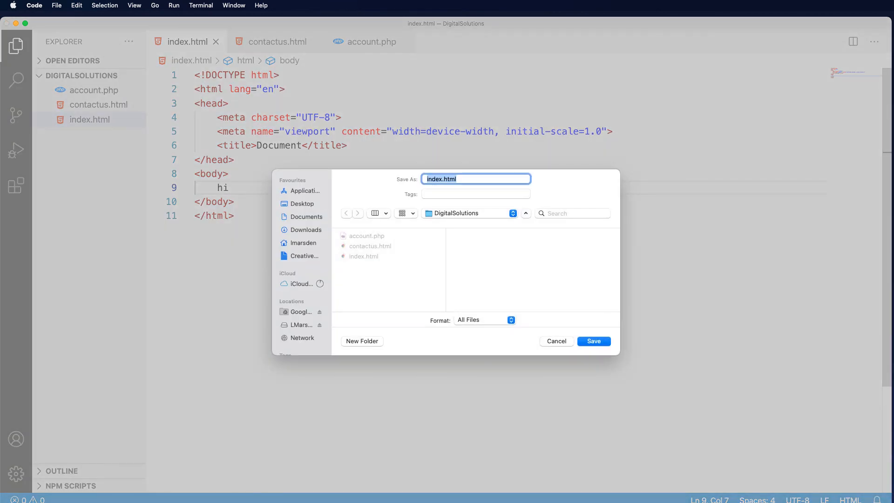
# Step: Save the page under the file name test.html
pyautogui.write('test')
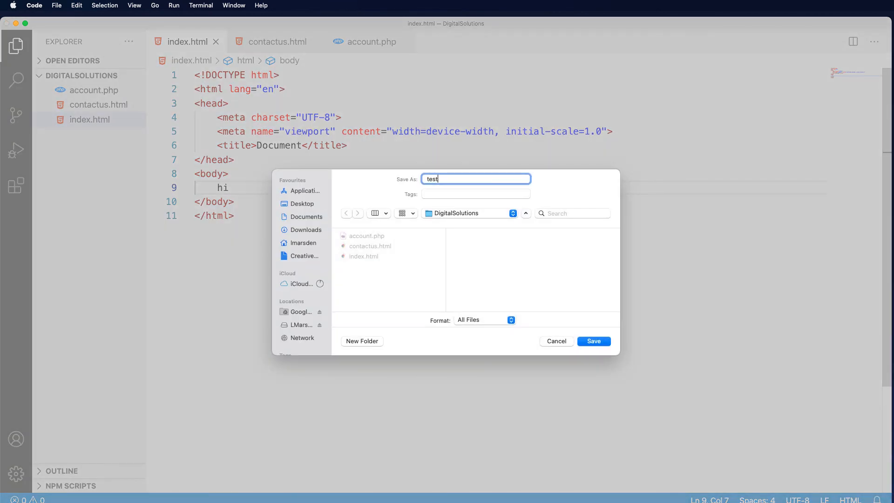
pyautogui.write('.html')
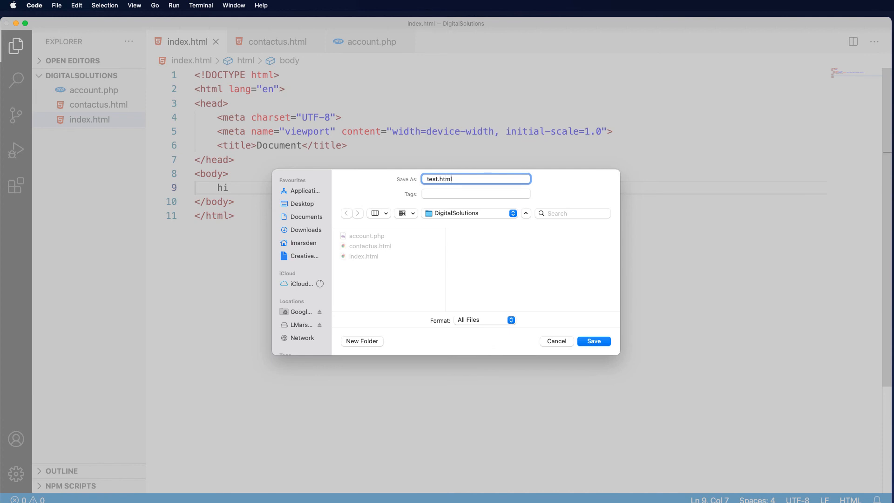
pyautogui.click(593, 341)
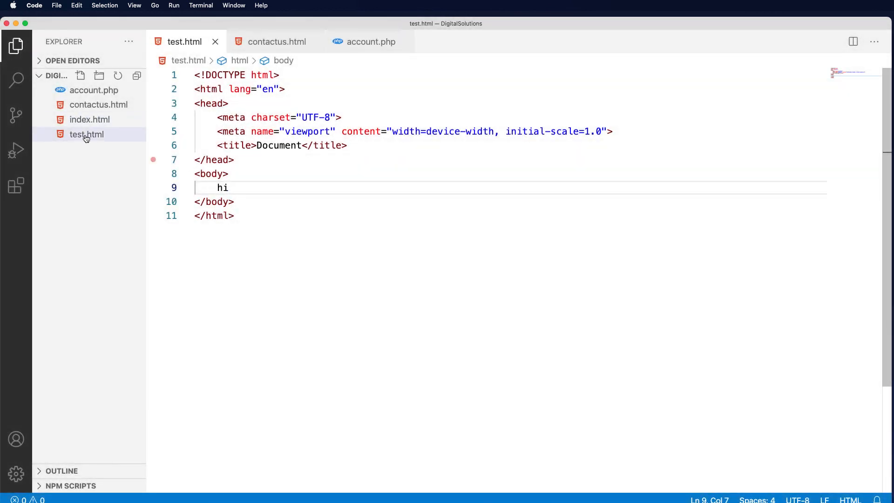
pyautogui.moveTo(86, 134)
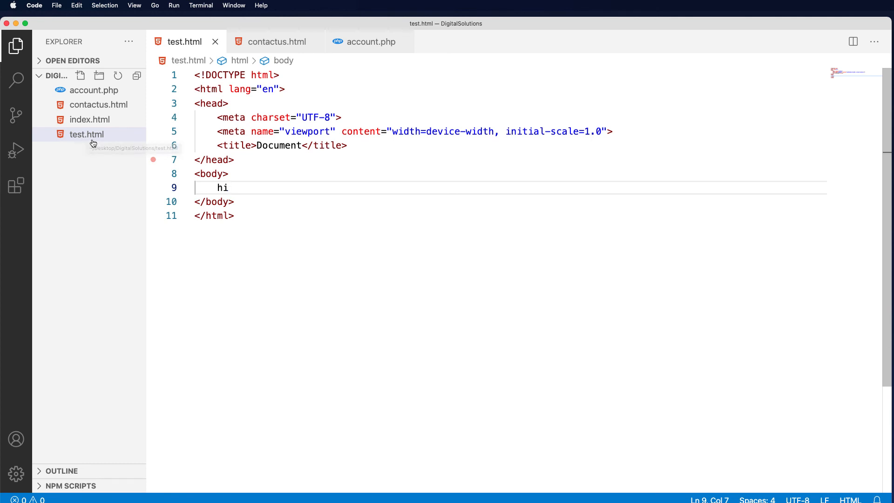
# Step: Close the test.html editor tab
pyautogui.click(34, 5)
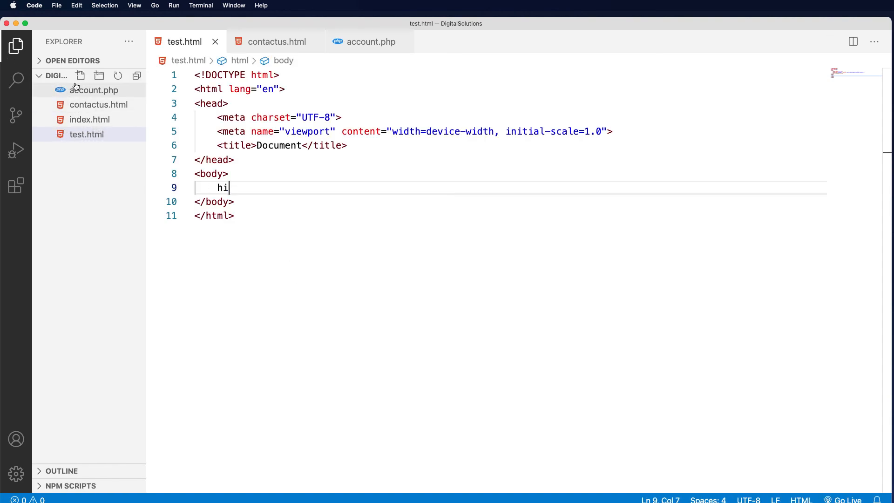
pyautogui.moveTo(94, 89)
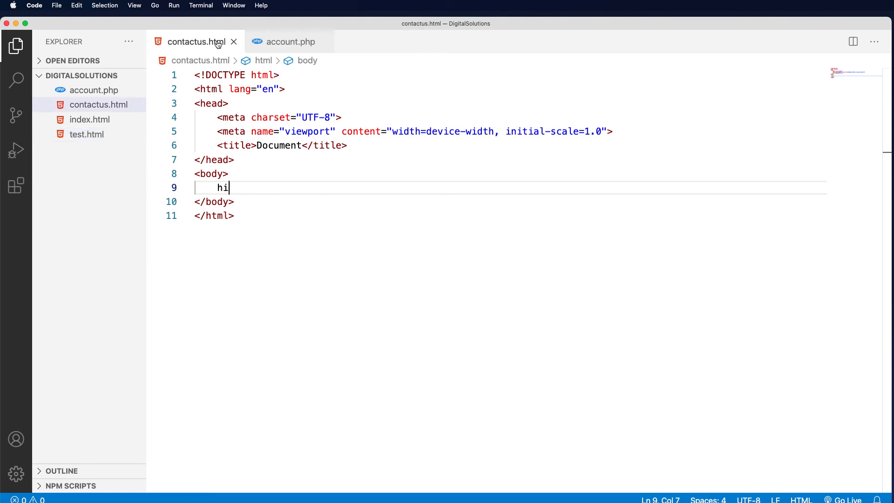
# Step: Close the contactus.html editor tab
pyautogui.click(234, 41)
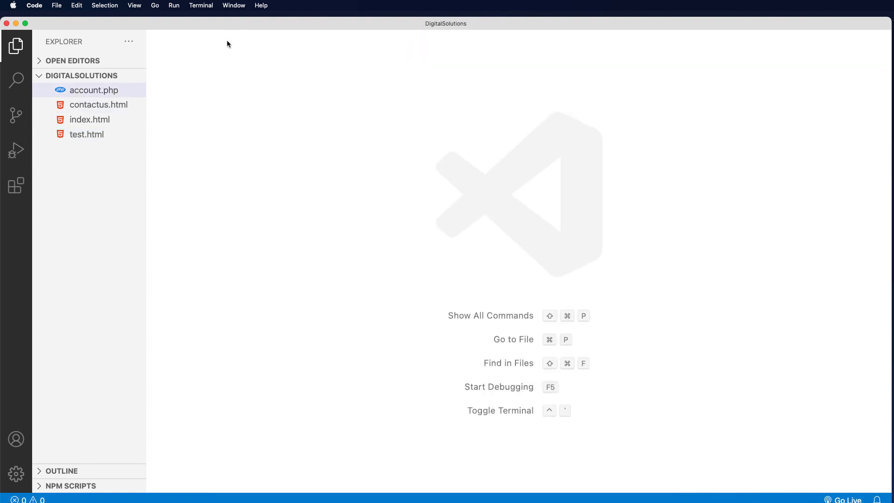
pyautogui.moveTo(89, 119)
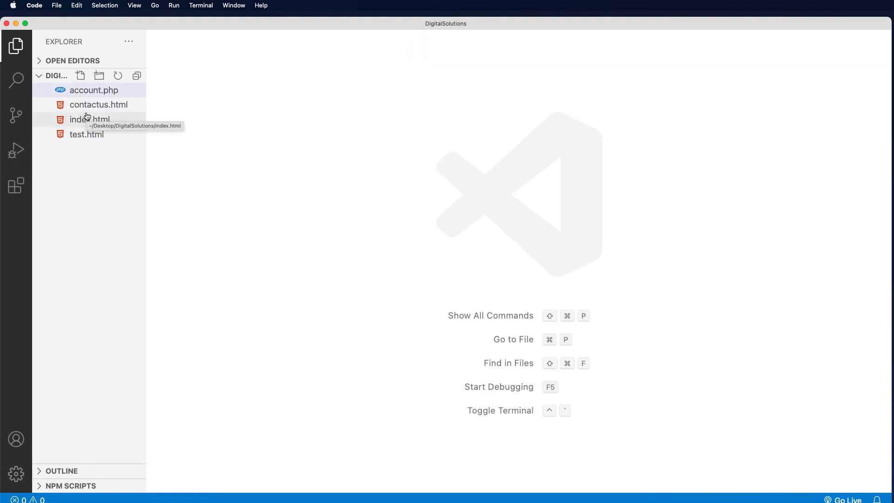